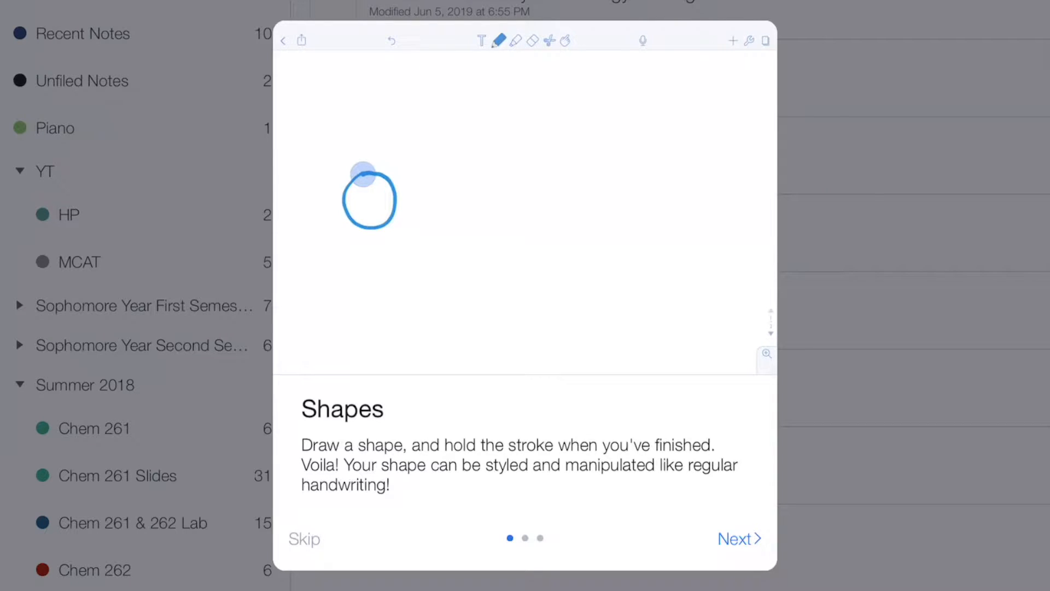
# Step: Advance the What's New tour from the Shapes page to the Partial Eraser demonstration
pyautogui.click(739, 538)
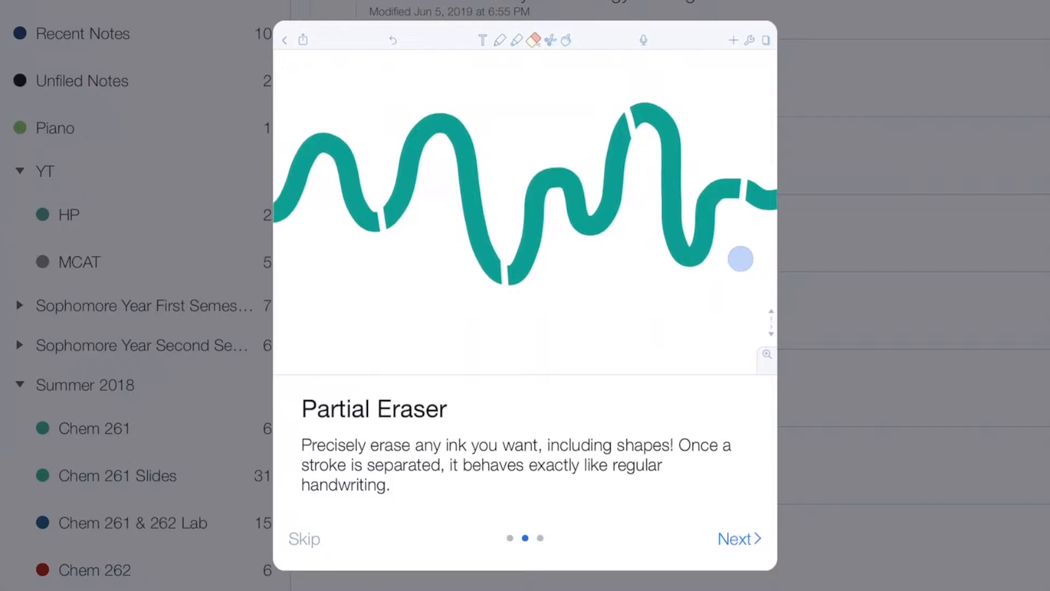
pyautogui.click(531, 40)
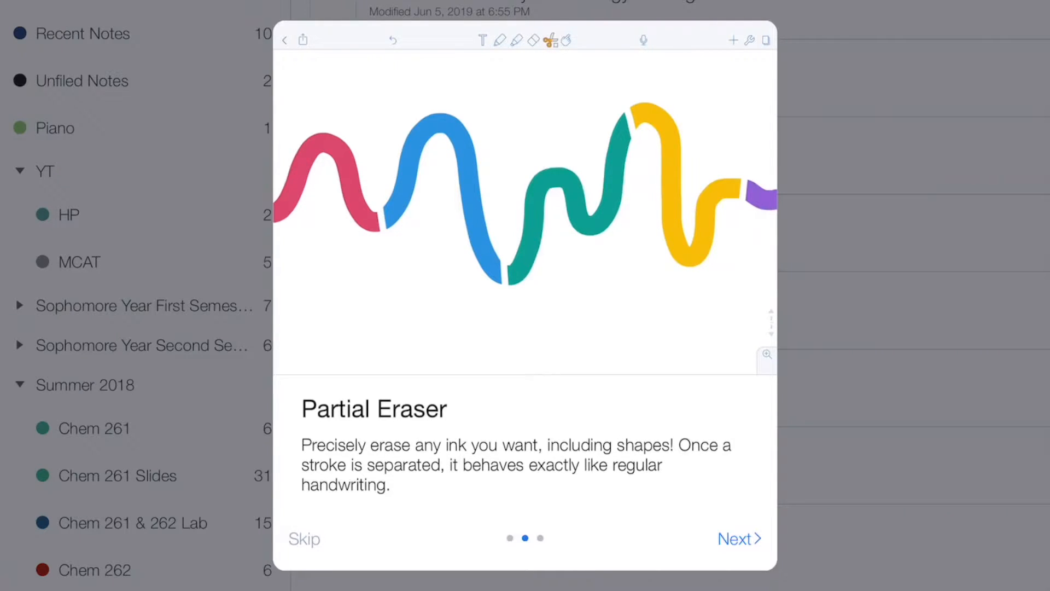
pyautogui.click(533, 40)
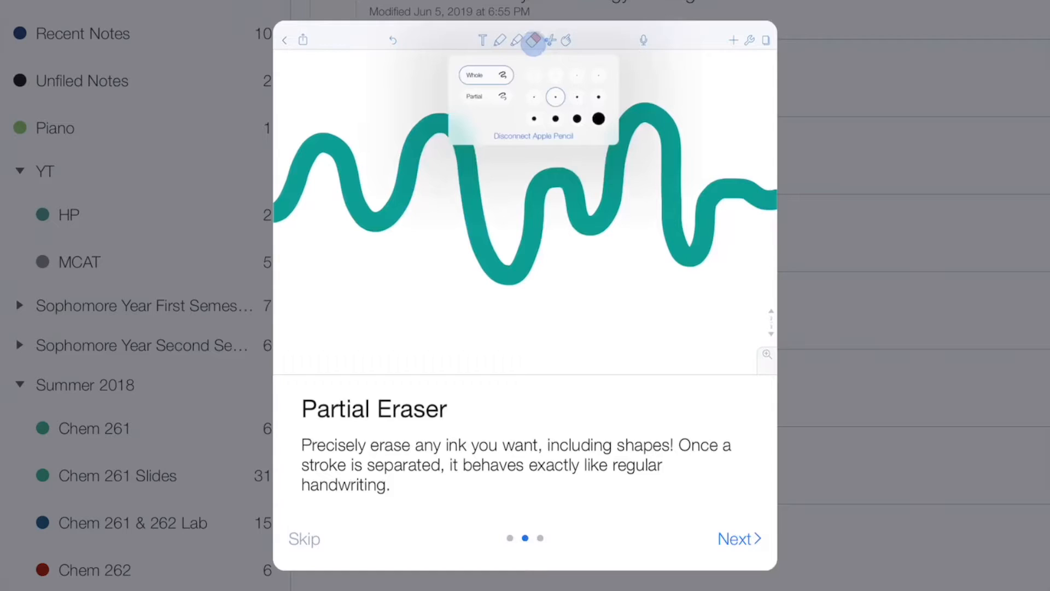
pyautogui.click(485, 96)
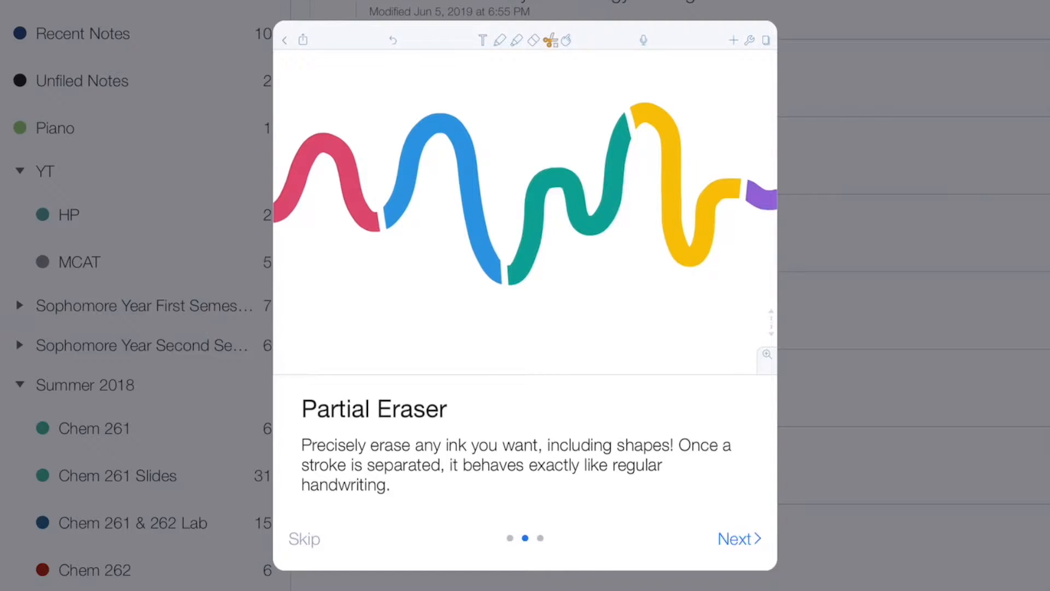
pyautogui.click(532, 40)
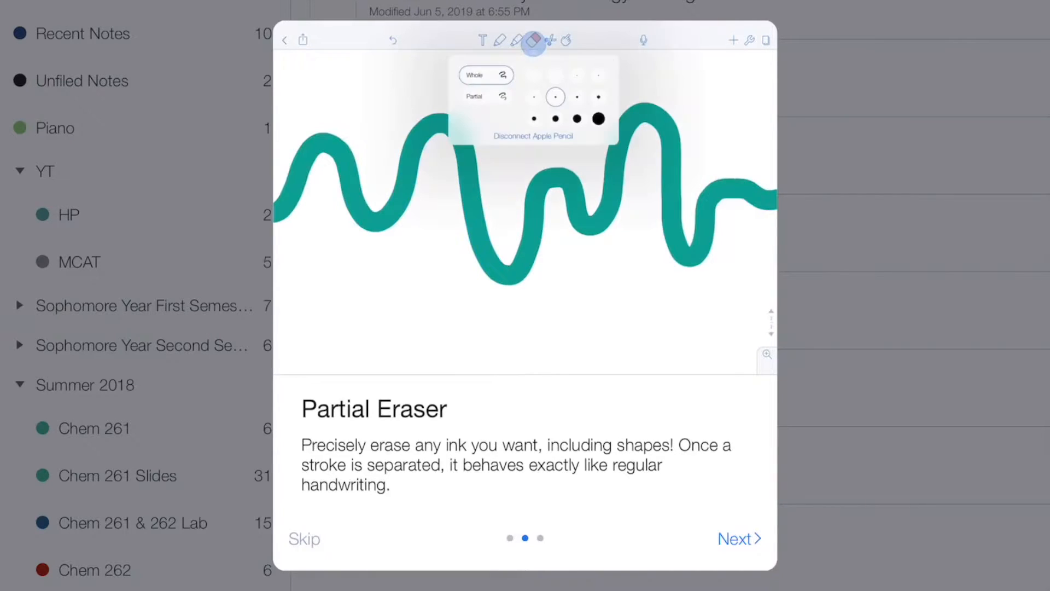
pyautogui.click(486, 96)
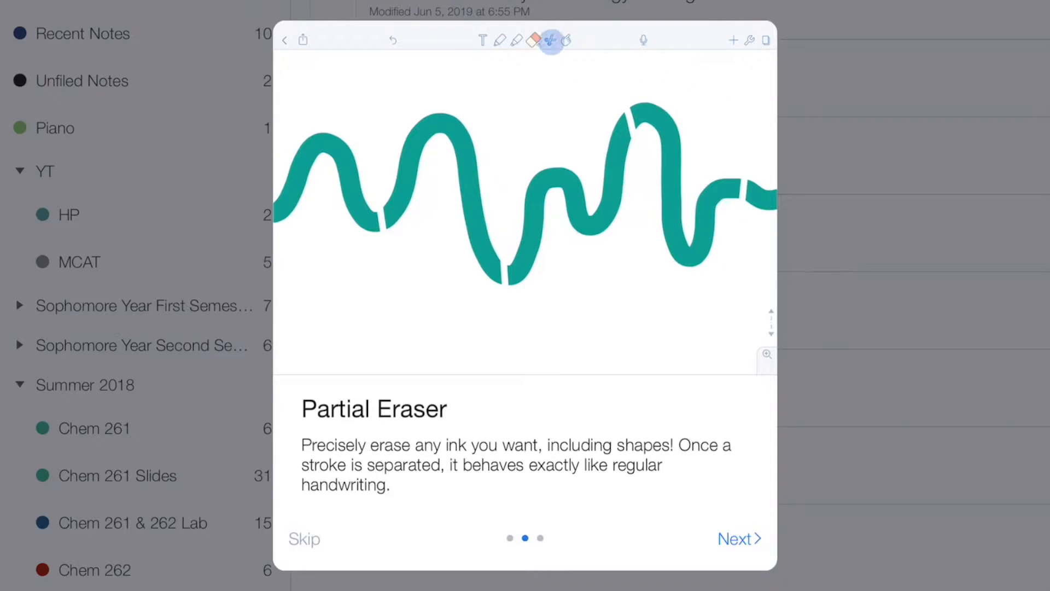
pyautogui.click(550, 40)
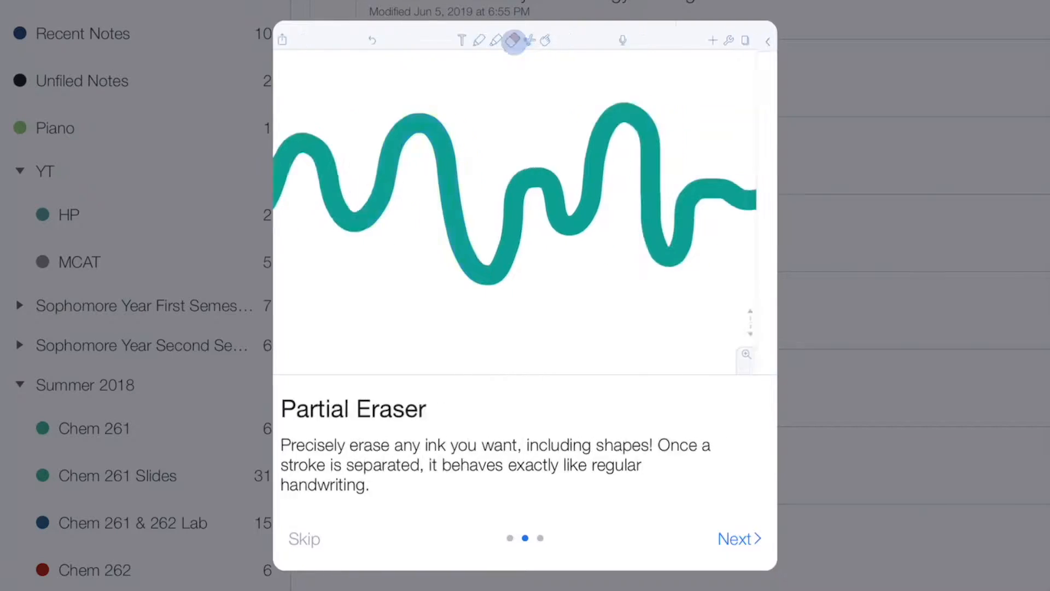
# Step: Move past the Partial Eraser and Image Rotation and Cropping pages to the triangle note
pyautogui.click(735, 538)
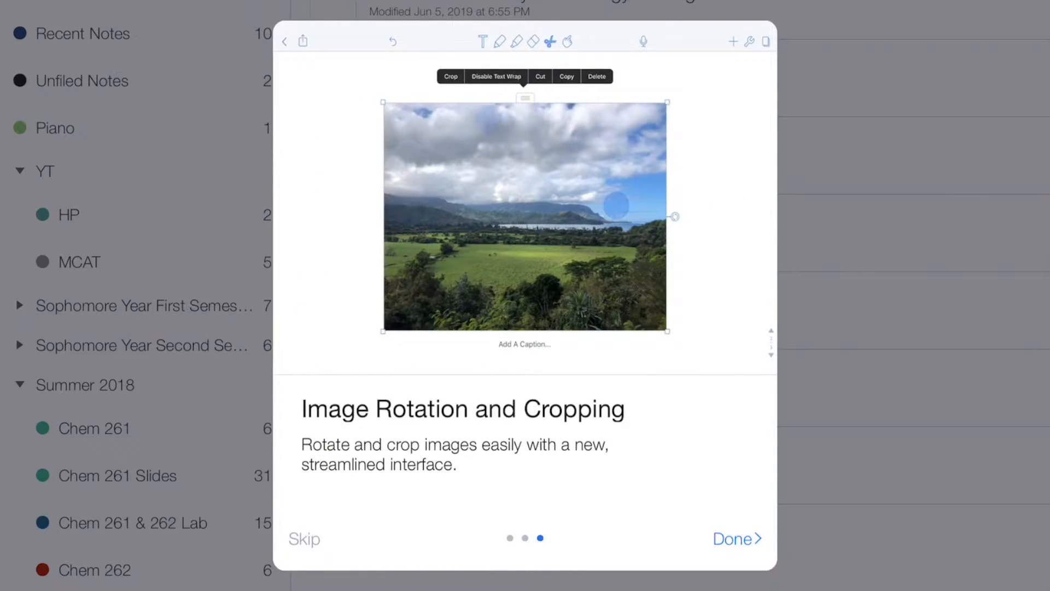
pyautogui.click(450, 76)
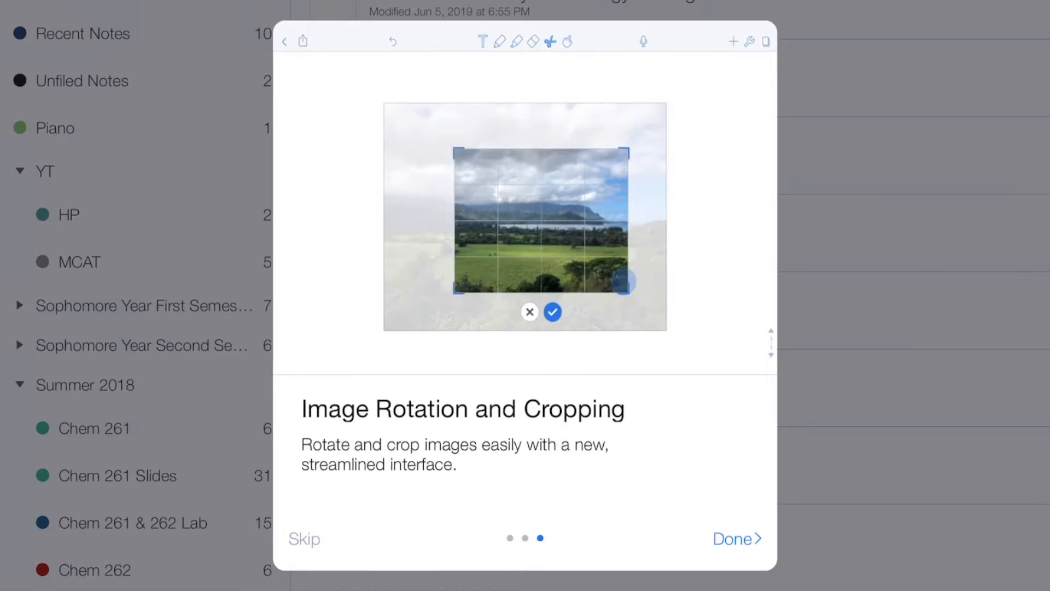
pyautogui.click(552, 311)
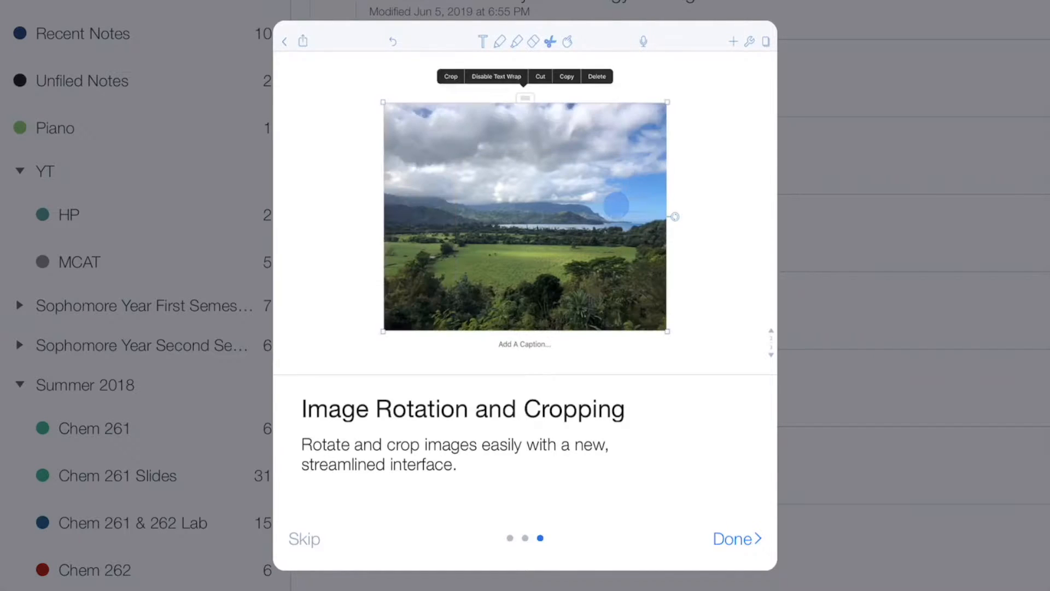
pyautogui.click(450, 76)
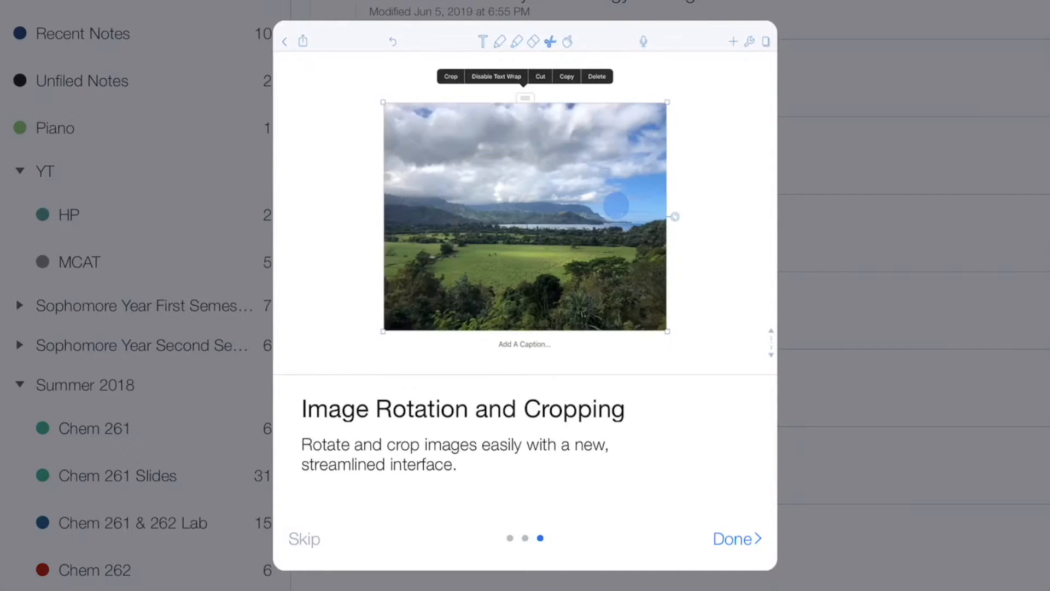
pyautogui.click(450, 75)
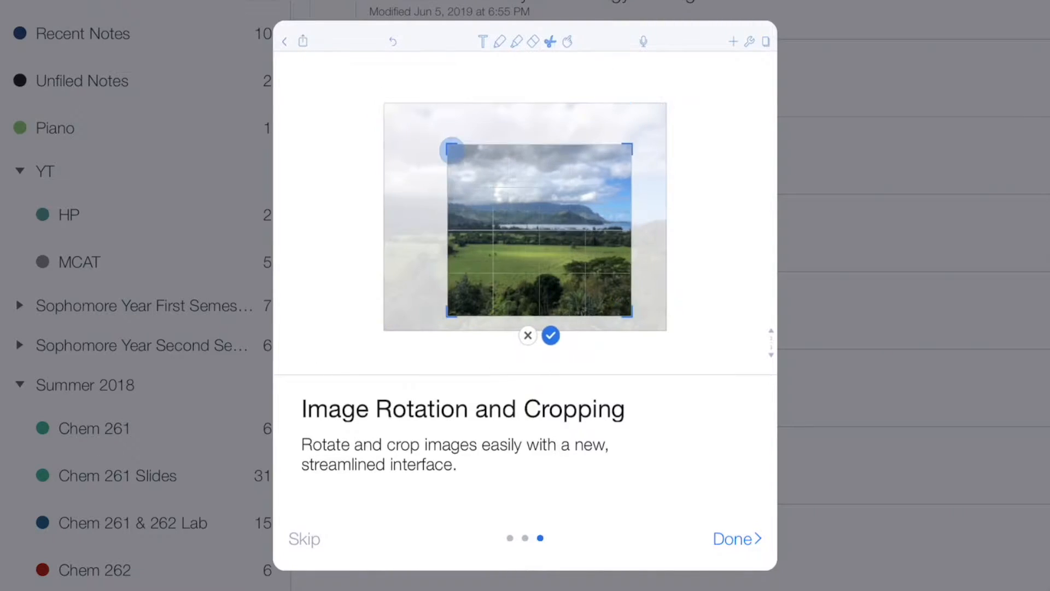
pyautogui.click(549, 335)
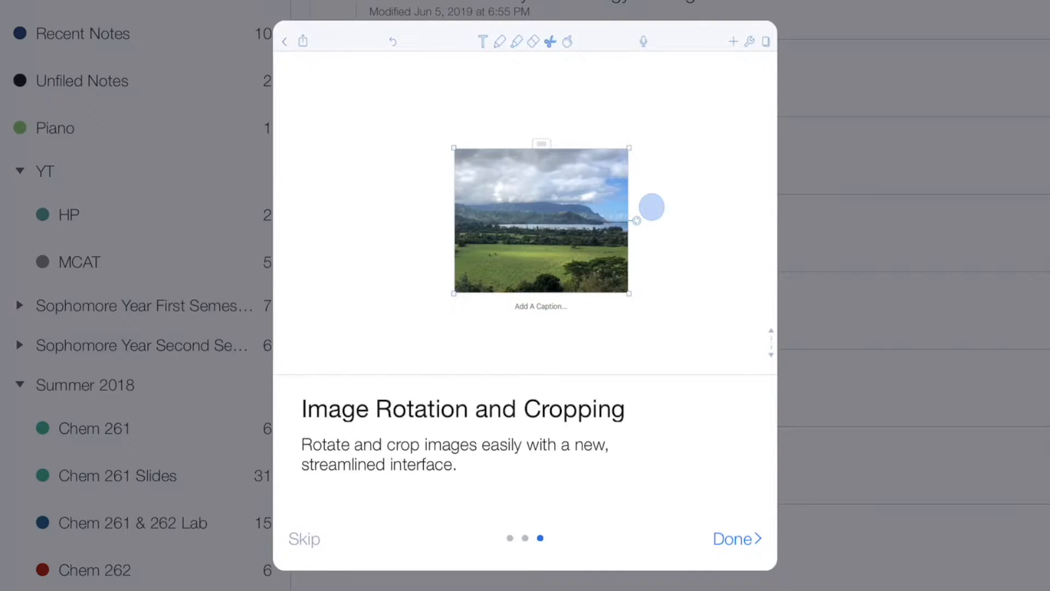
pyautogui.click(540, 221)
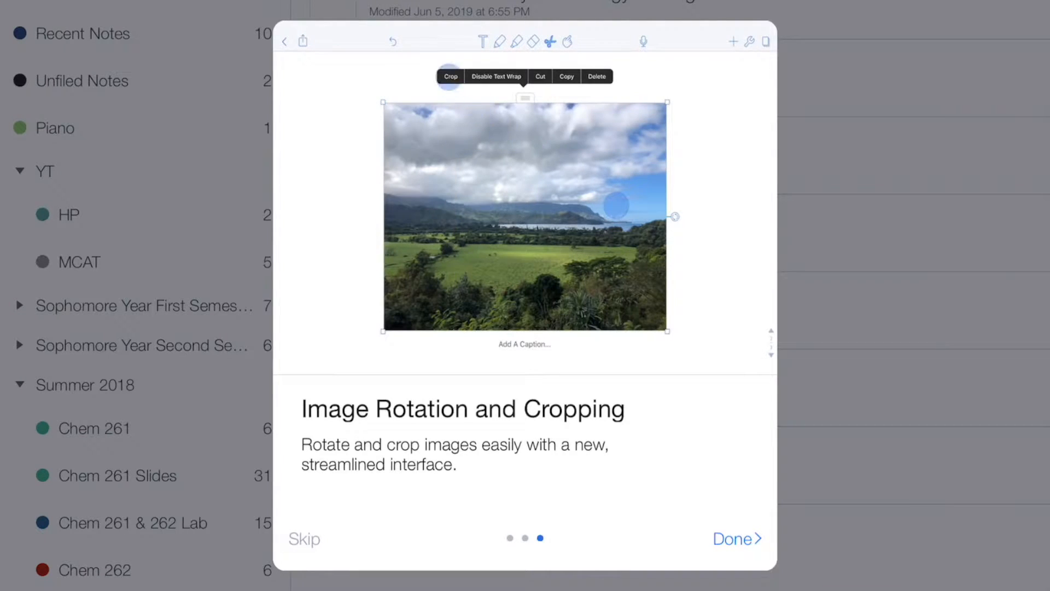
pyautogui.click(732, 539)
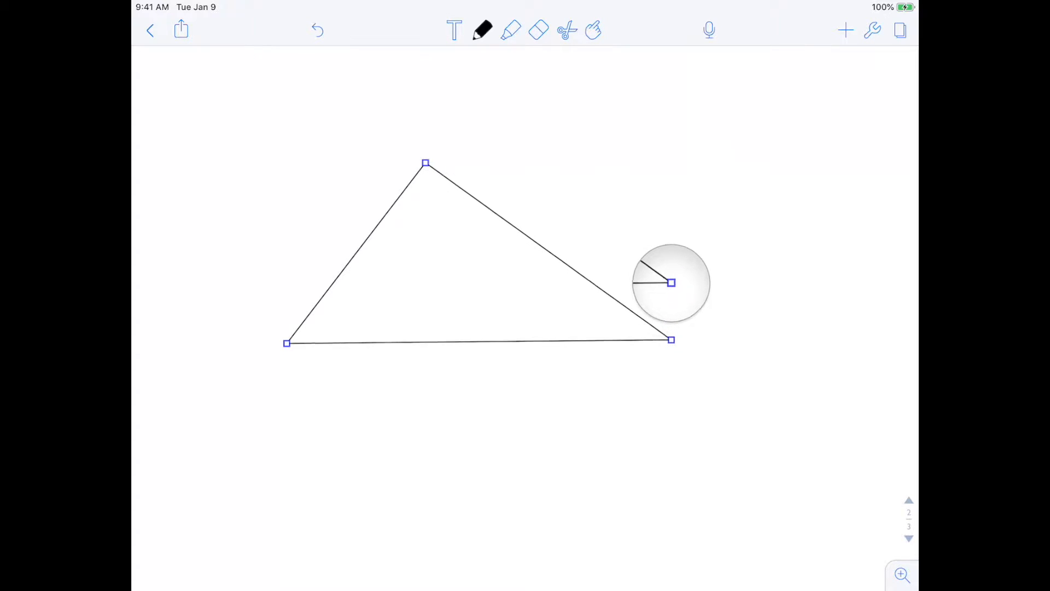
# Step: Scroll down to show the empty page above the triangle page
pyautogui.scroll(-3)
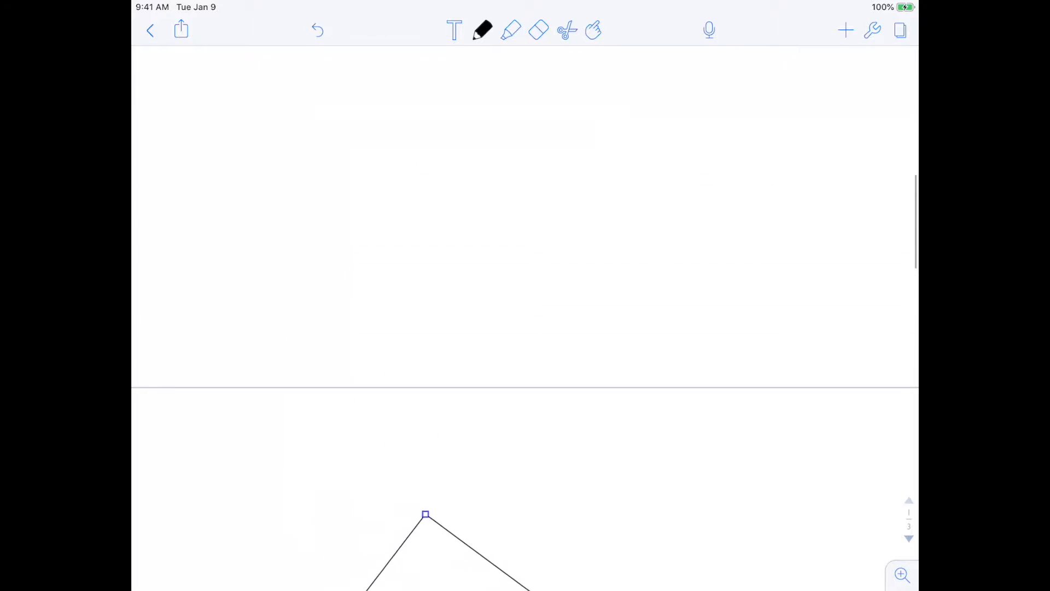
pyautogui.click(567, 30)
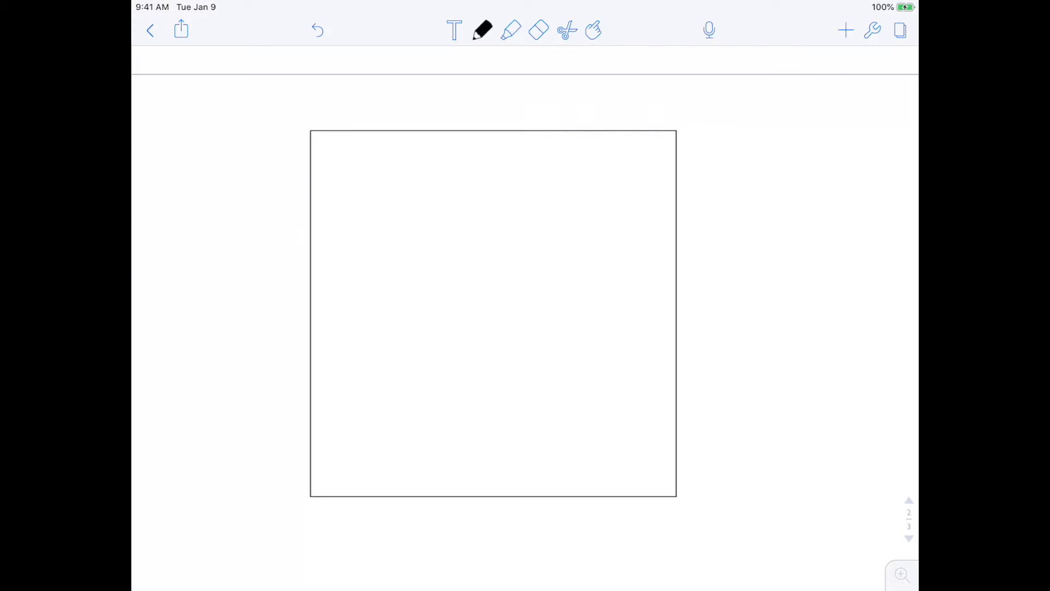
# Step: Draw two dividing lines and a small box labeled 13, then scroll up
pyautogui.click(493, 313)
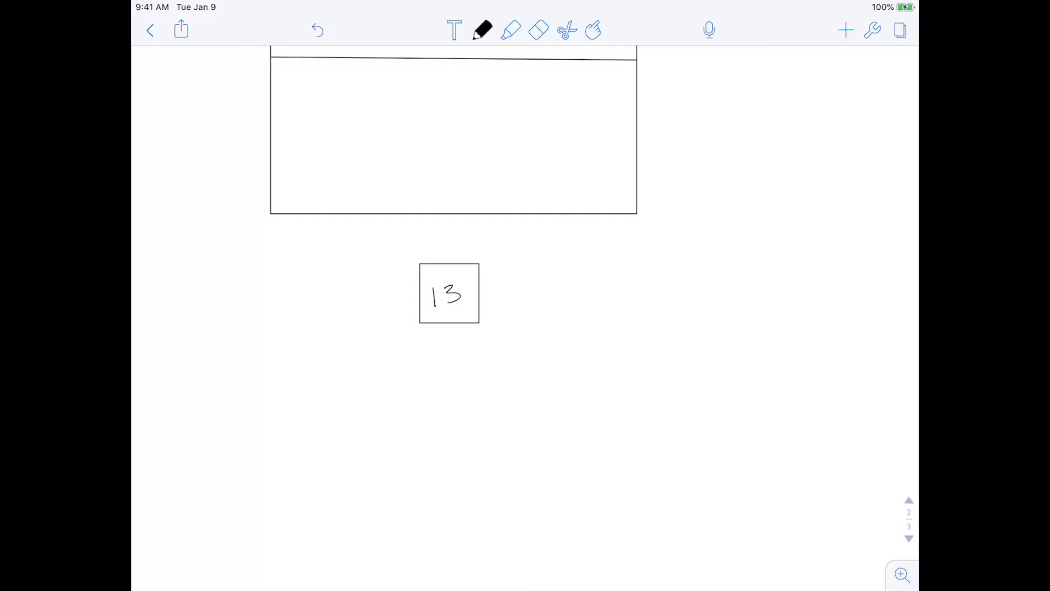
pyautogui.scroll(3)
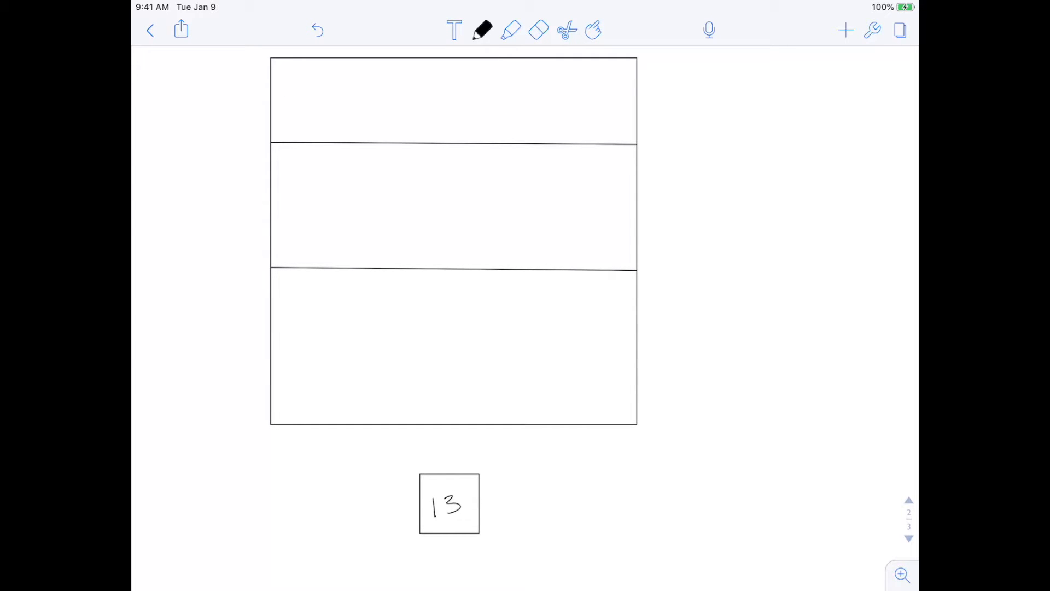
# Step: Set the eraser to partial mode with a slightly larger size
pyautogui.click(538, 30)
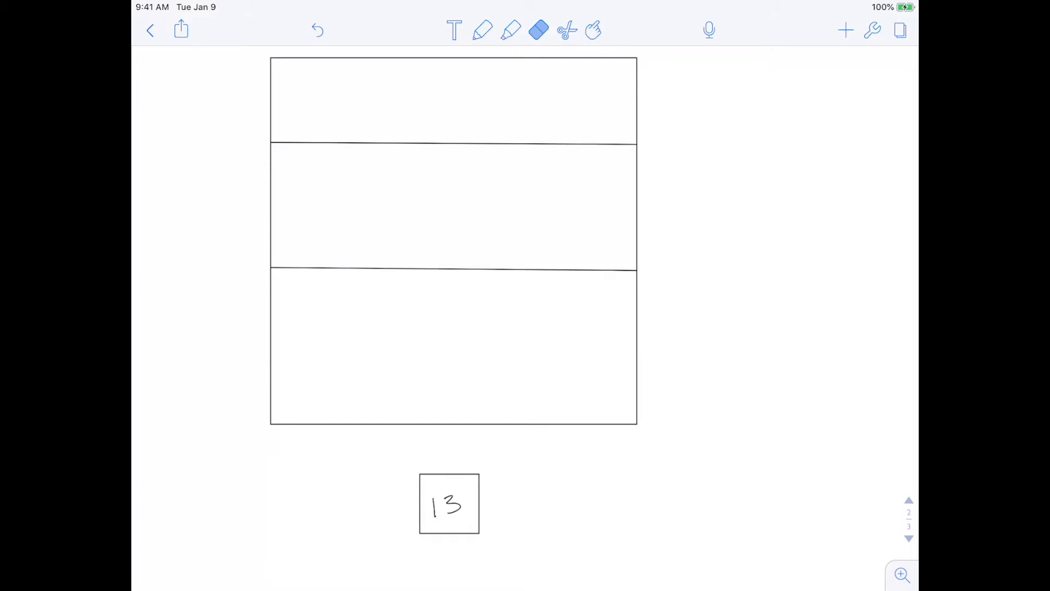
pyautogui.click(539, 30)
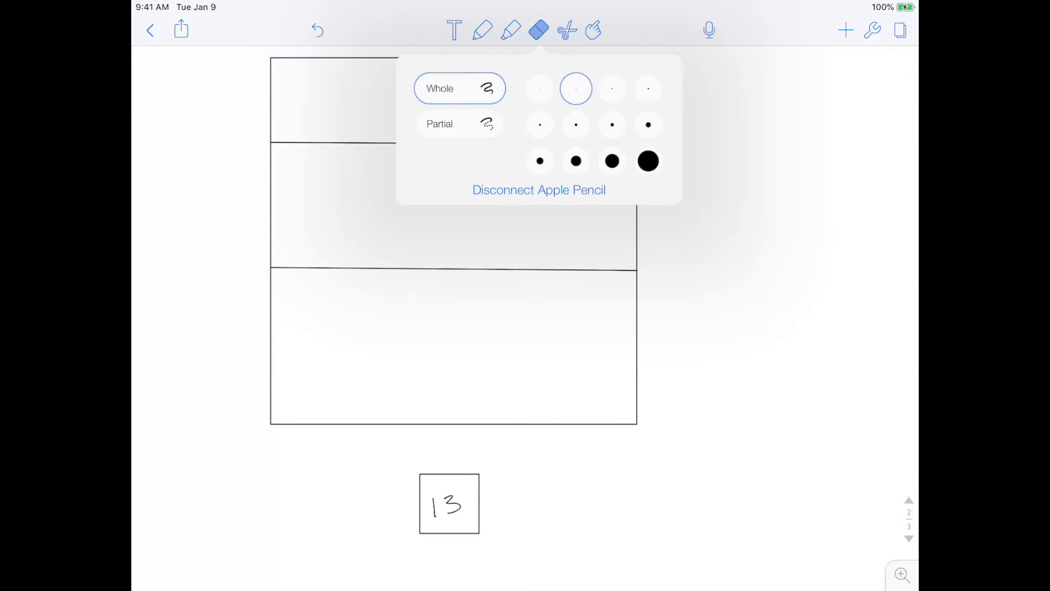
pyautogui.click(648, 161)
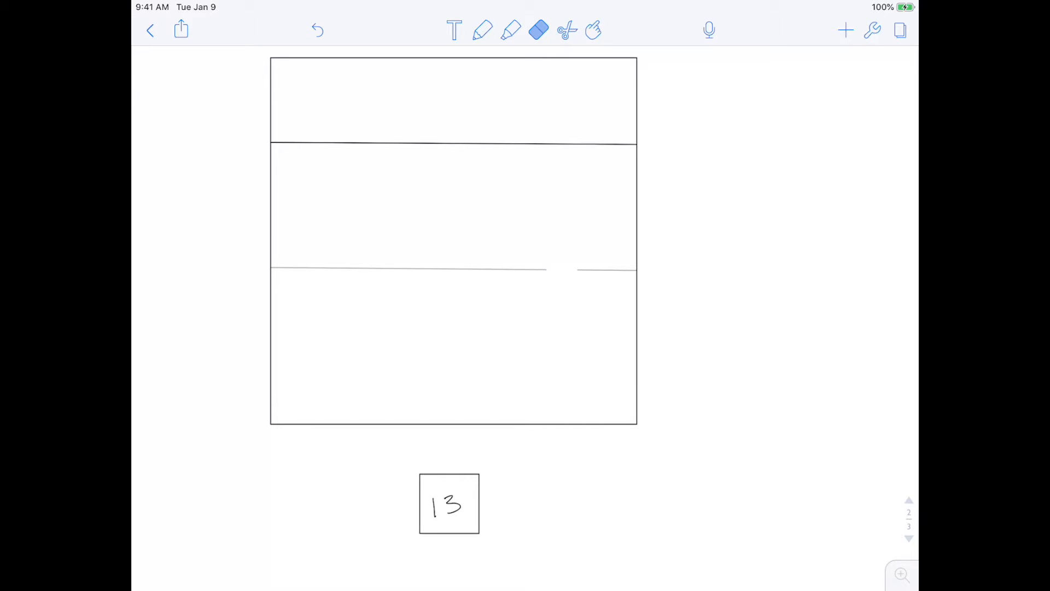
pyautogui.click(539, 30)
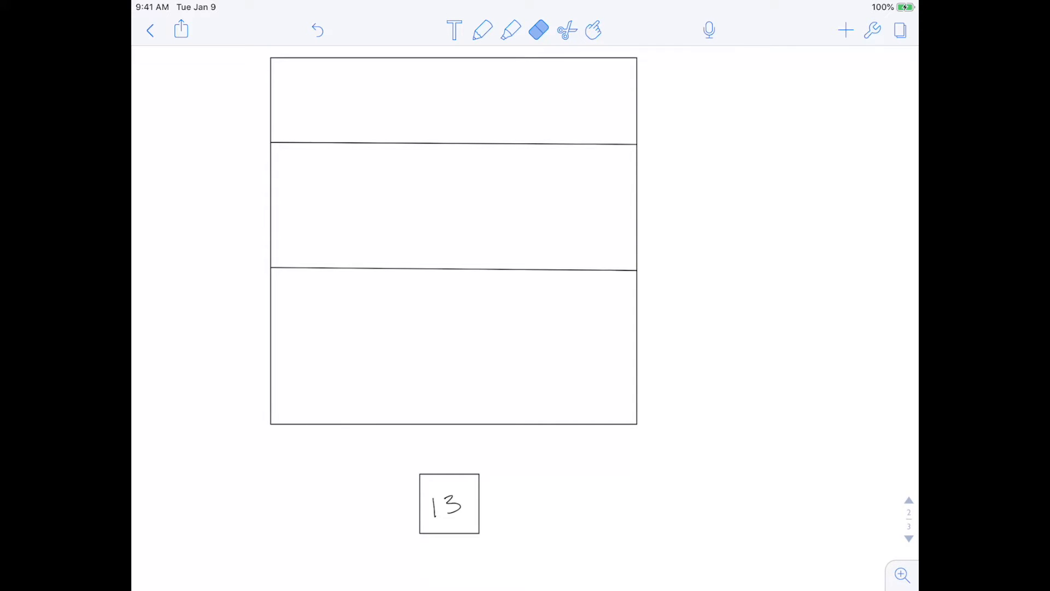
pyautogui.click(538, 30)
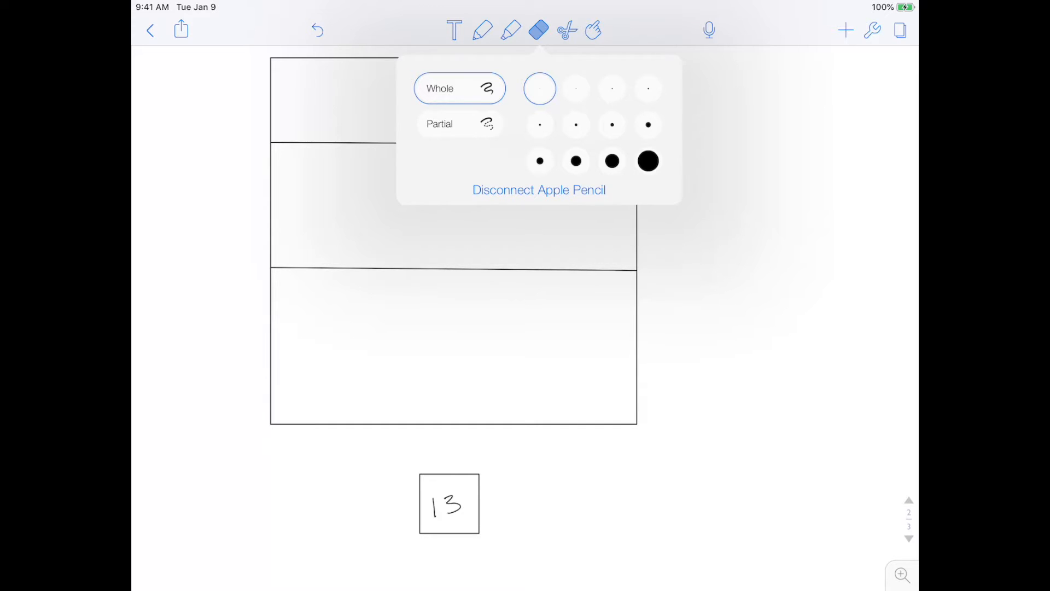
pyautogui.click(576, 88)
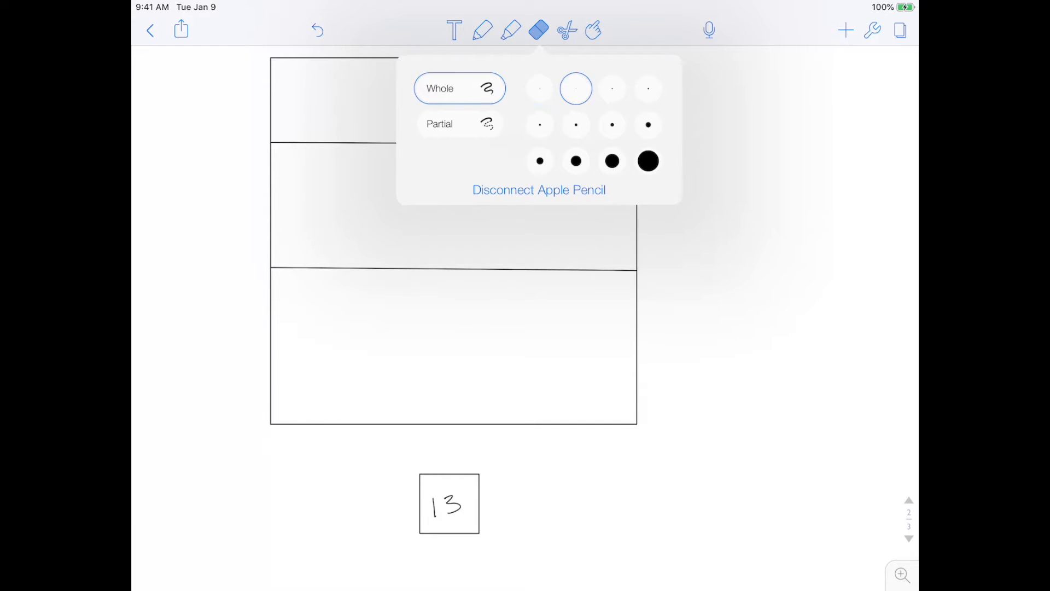
# Step: Scribble a knot of loops in the middle row with the pen, then reopen eraser settings
pyautogui.click(483, 30)
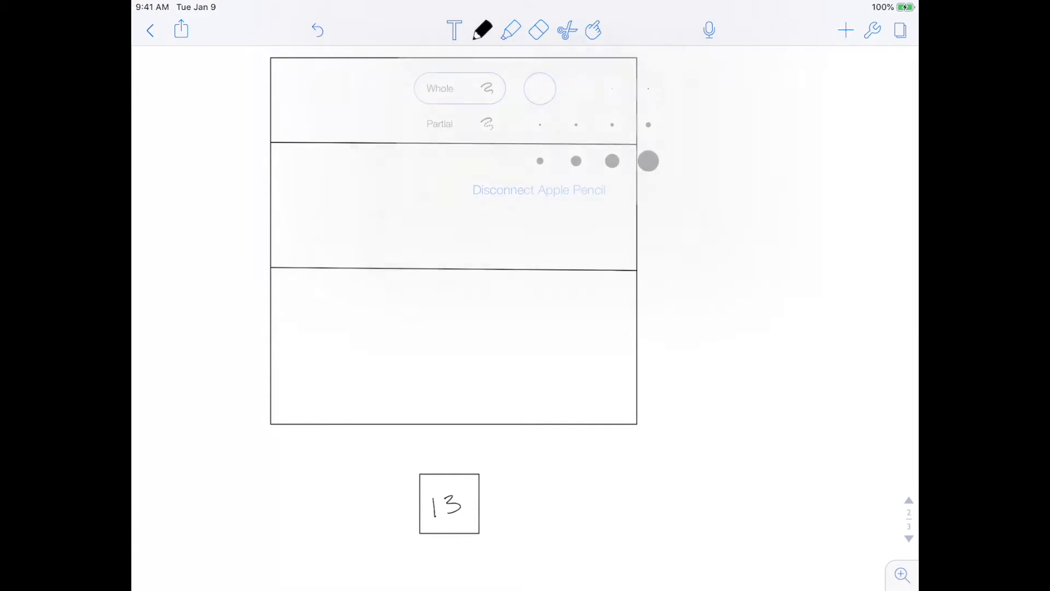
pyautogui.click(483, 30)
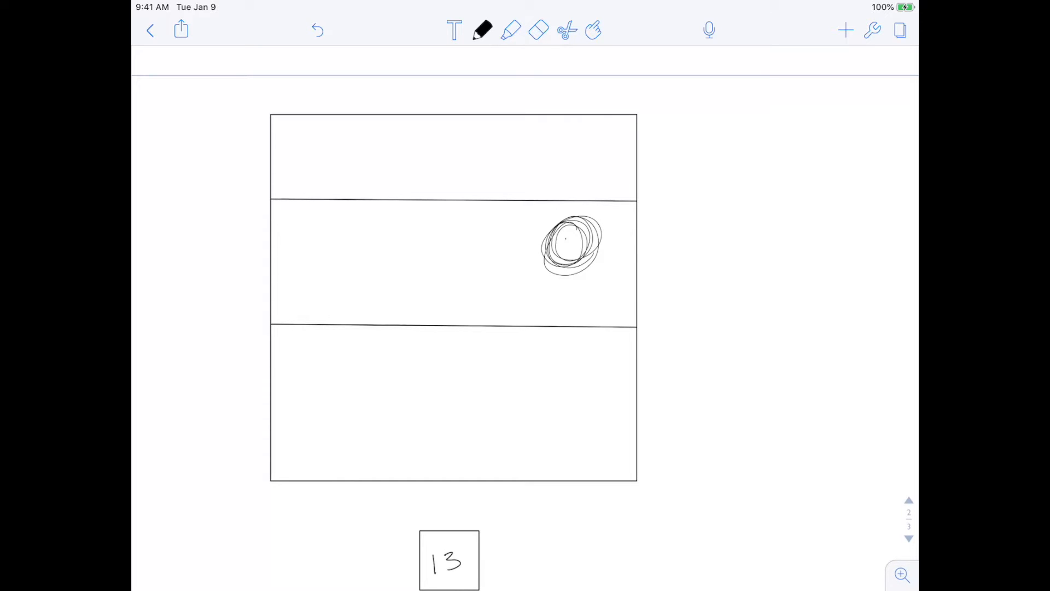
pyautogui.click(538, 30)
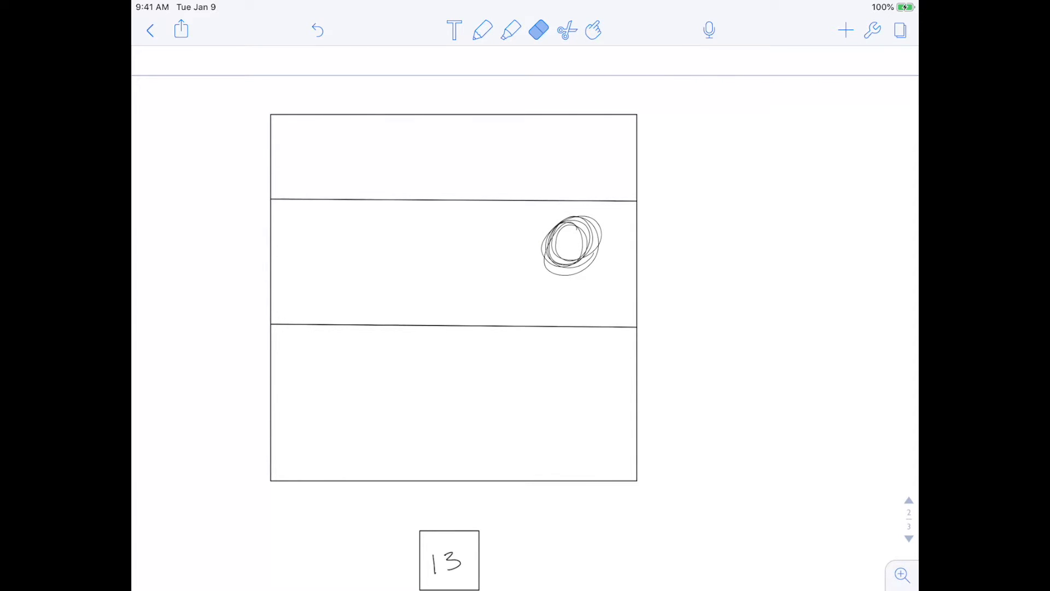
pyautogui.click(539, 30)
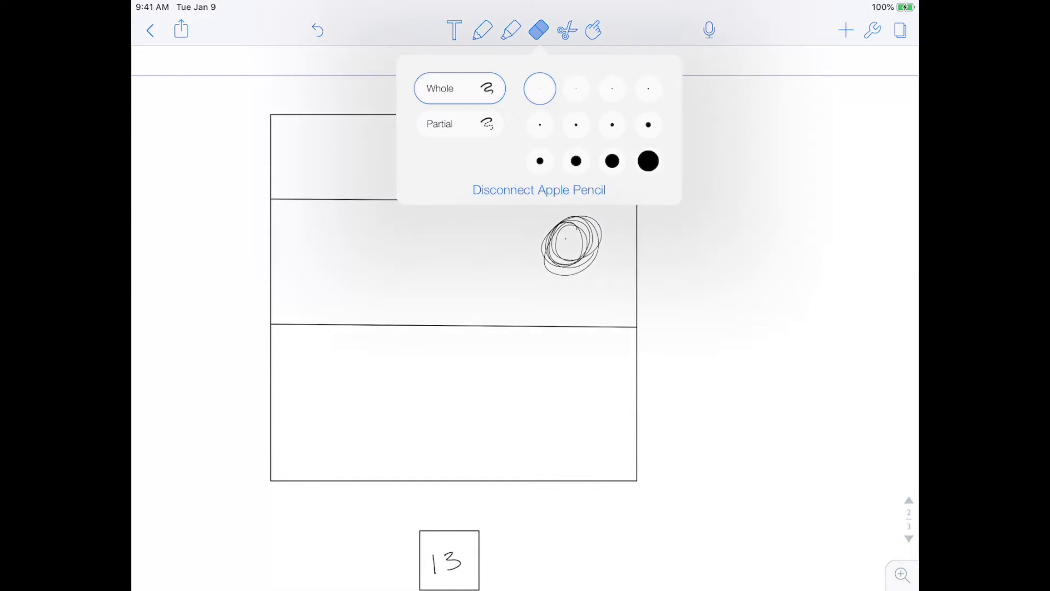
# Step: Use the Partial eraser to break the scribble and dividing lines into fragments
pyautogui.click(458, 124)
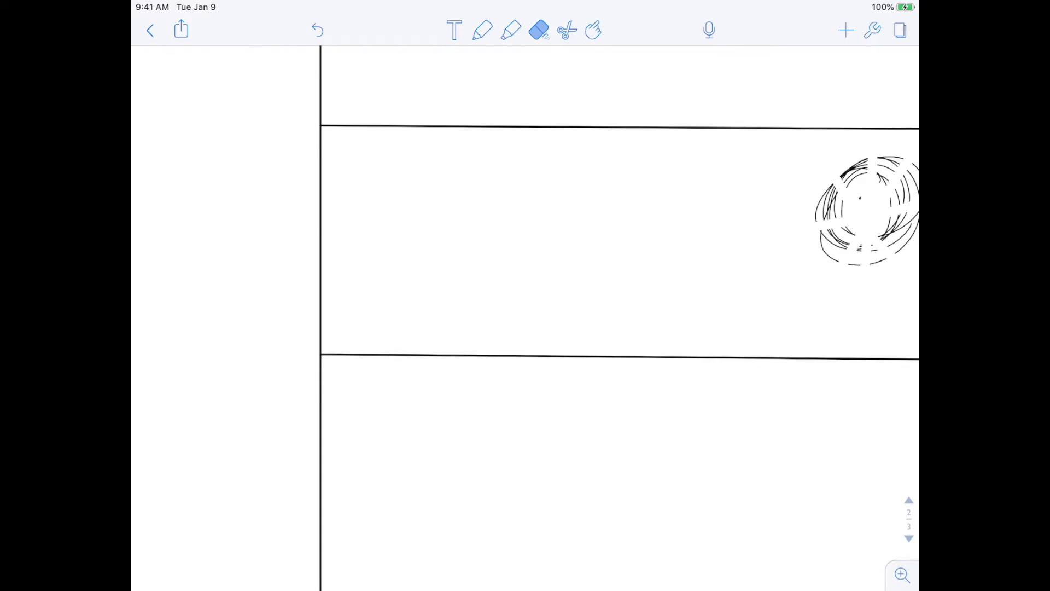
pyautogui.scroll(-3)
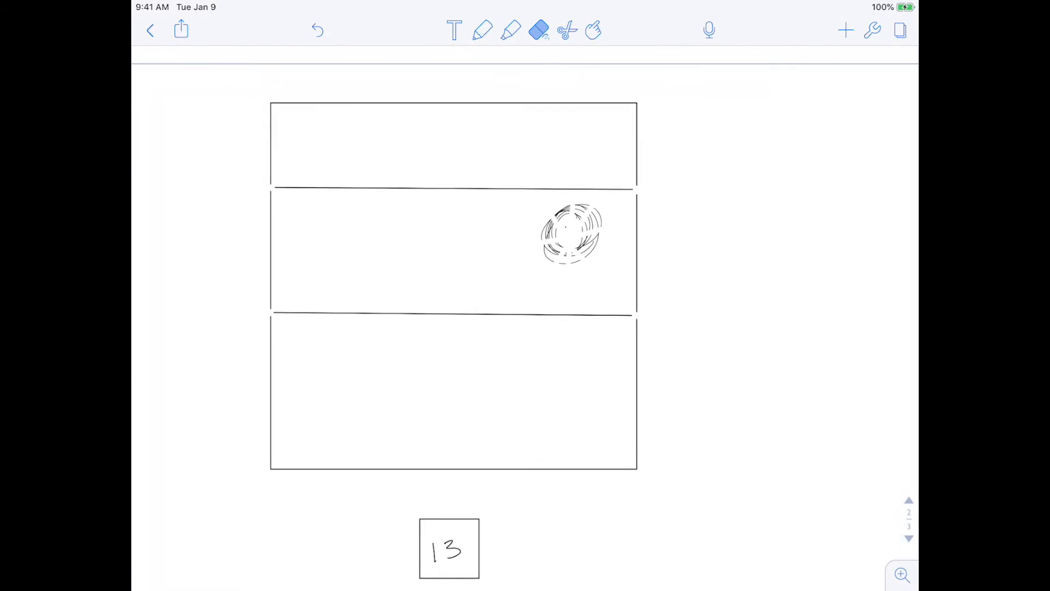
pyautogui.click(539, 30)
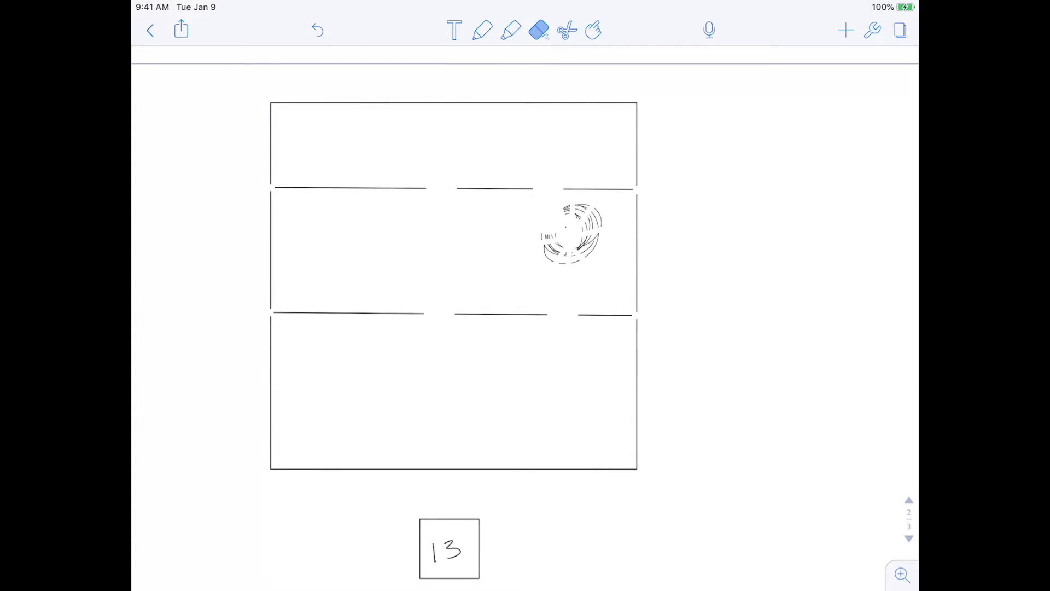
pyautogui.click(567, 30)
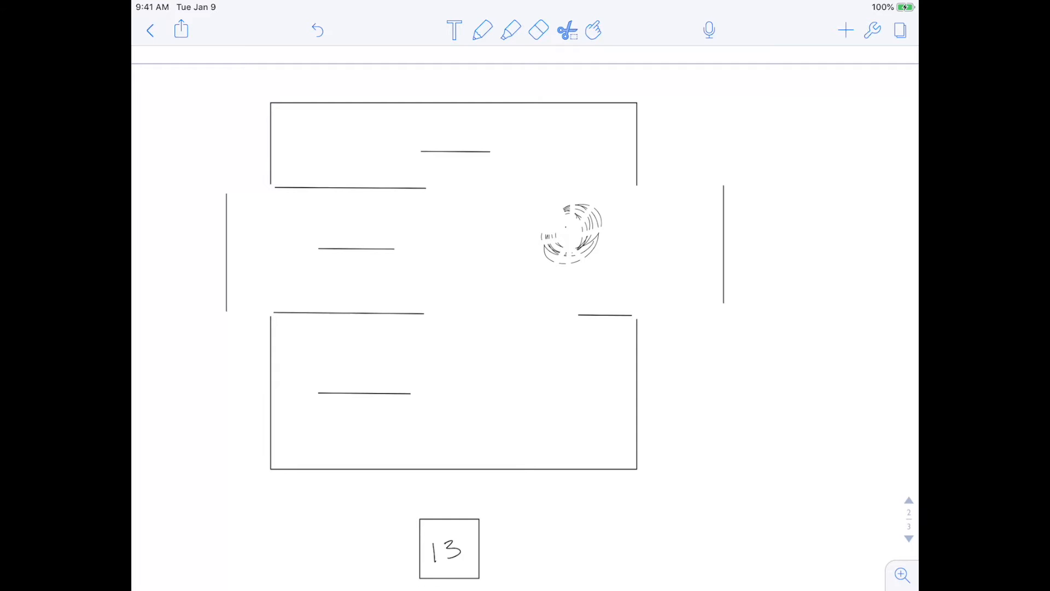
# Step: Cycle through the Highlighter, Pen, Text and Hand tools, then go to the empty page
pyautogui.click(510, 30)
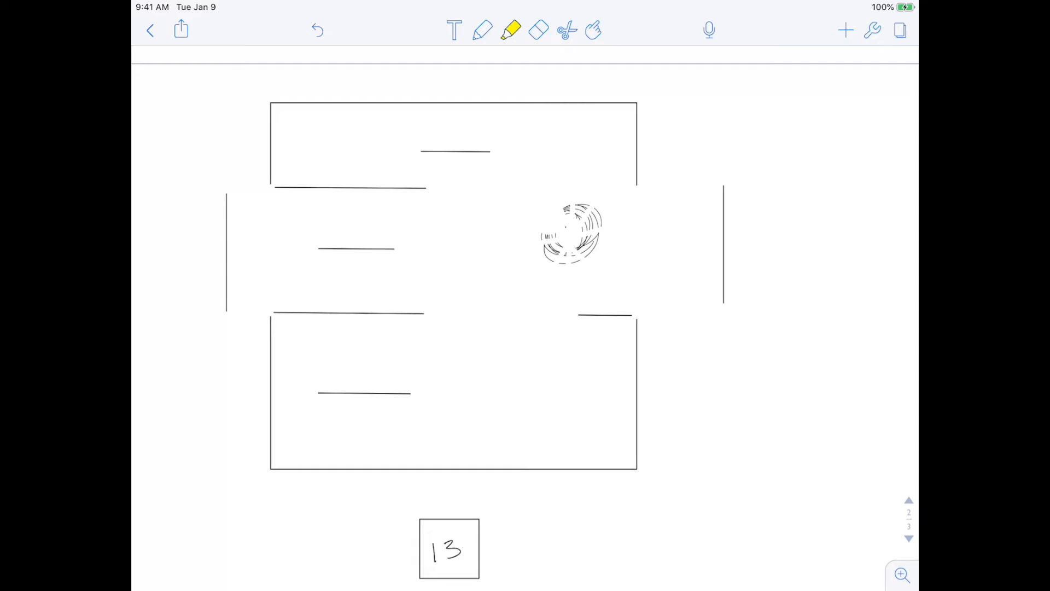
pyautogui.click(483, 30)
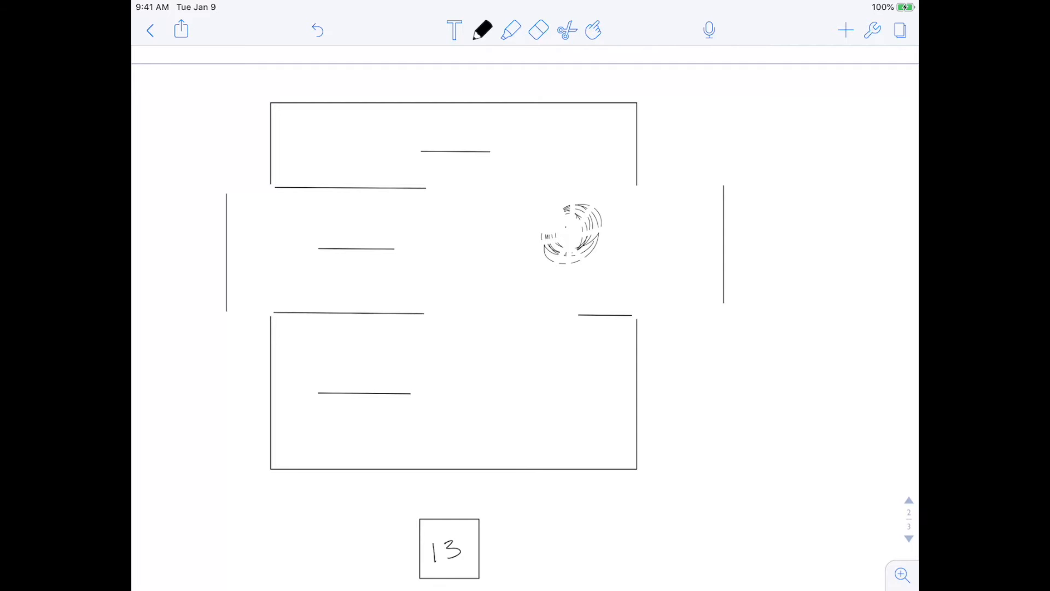
pyautogui.click(567, 30)
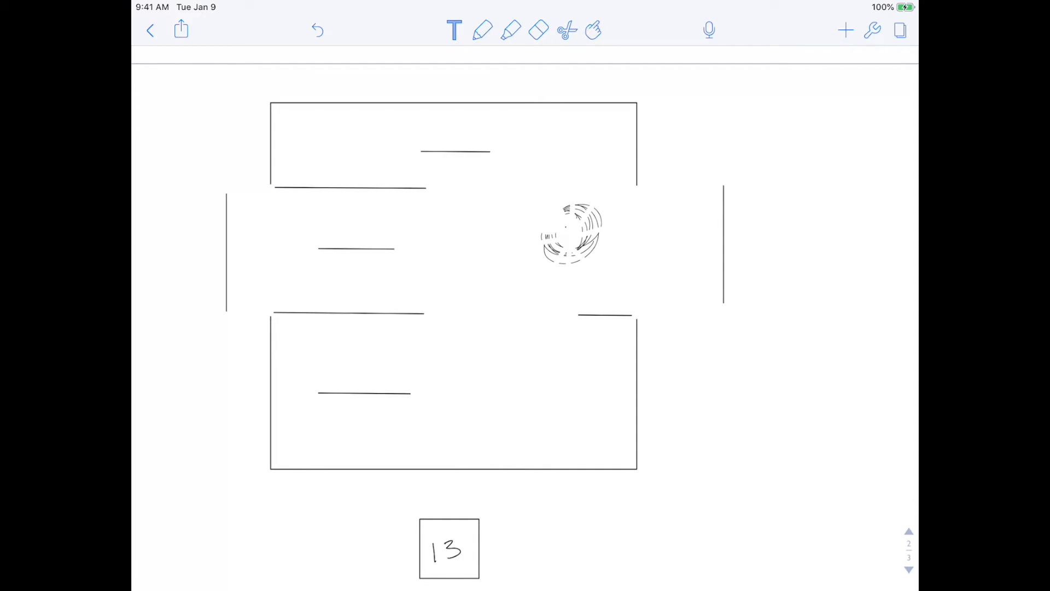
pyautogui.click(592, 30)
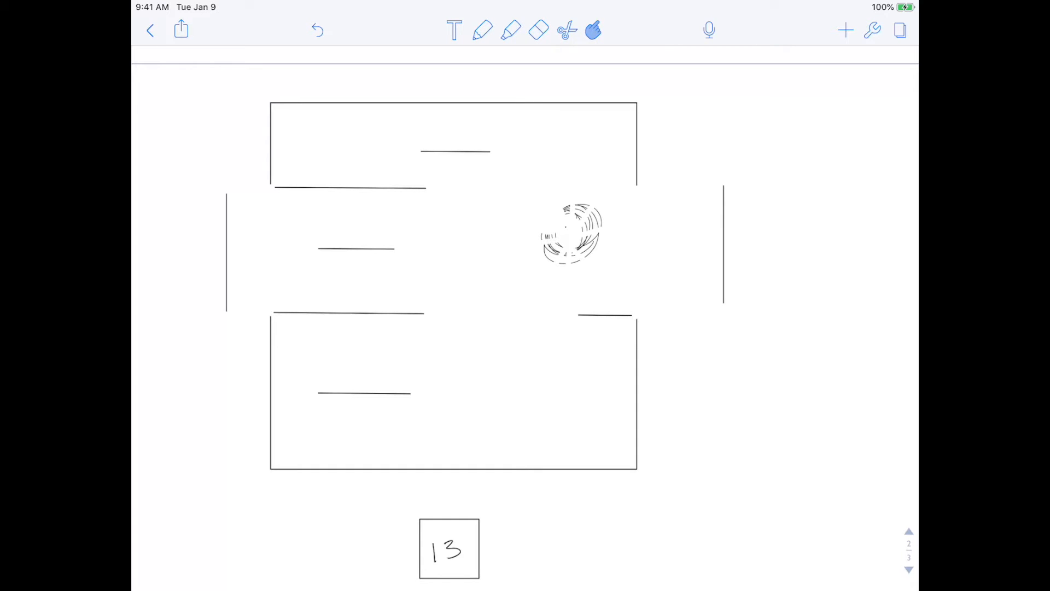
pyautogui.click(566, 30)
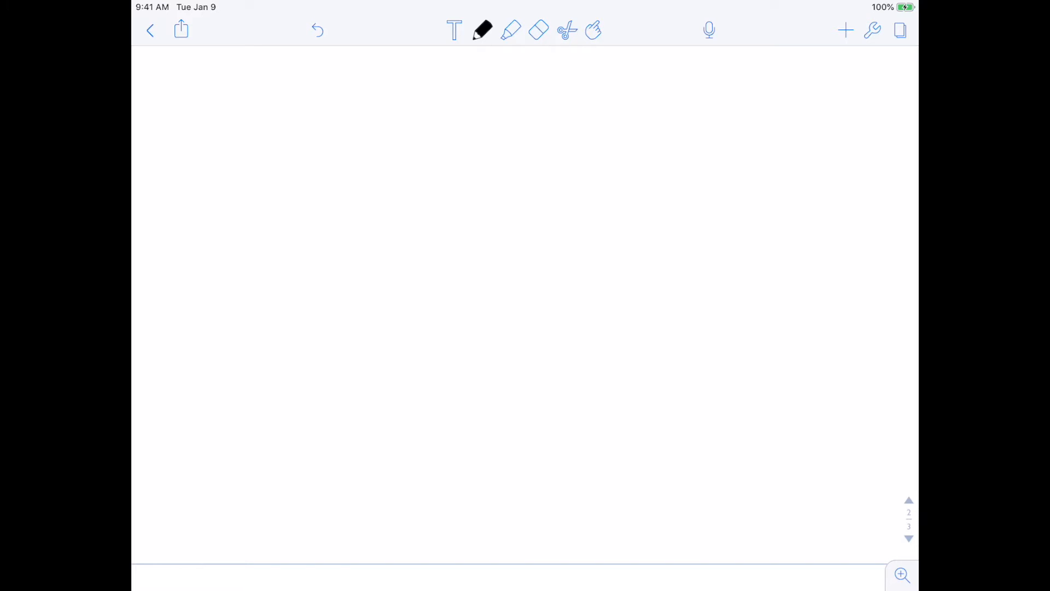
# Step: Insert the sky photo from the + menu, shrink and reposition it, and select it
pyautogui.click(845, 31)
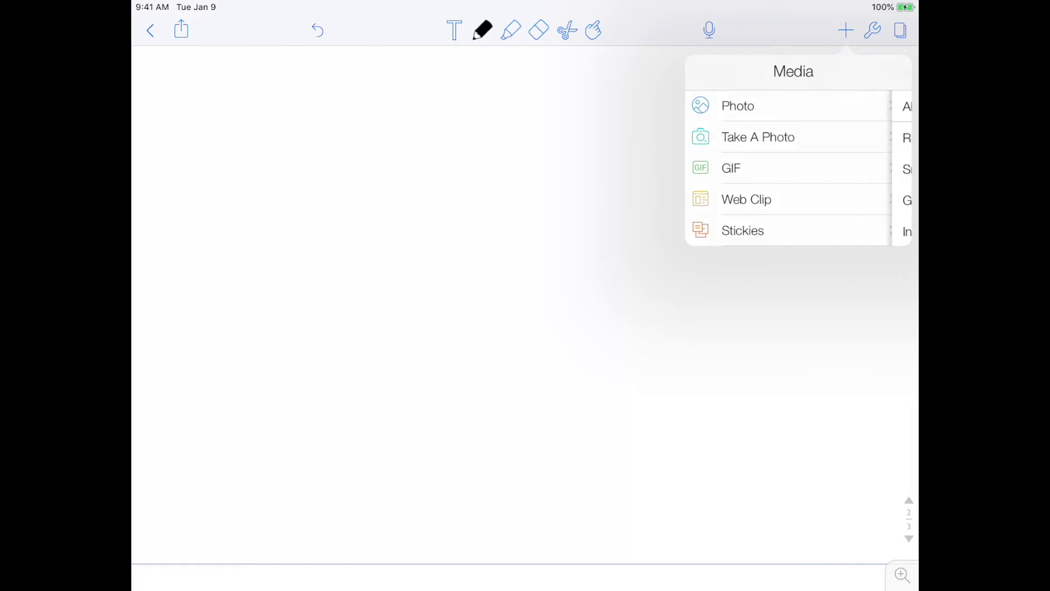
pyautogui.click(737, 105)
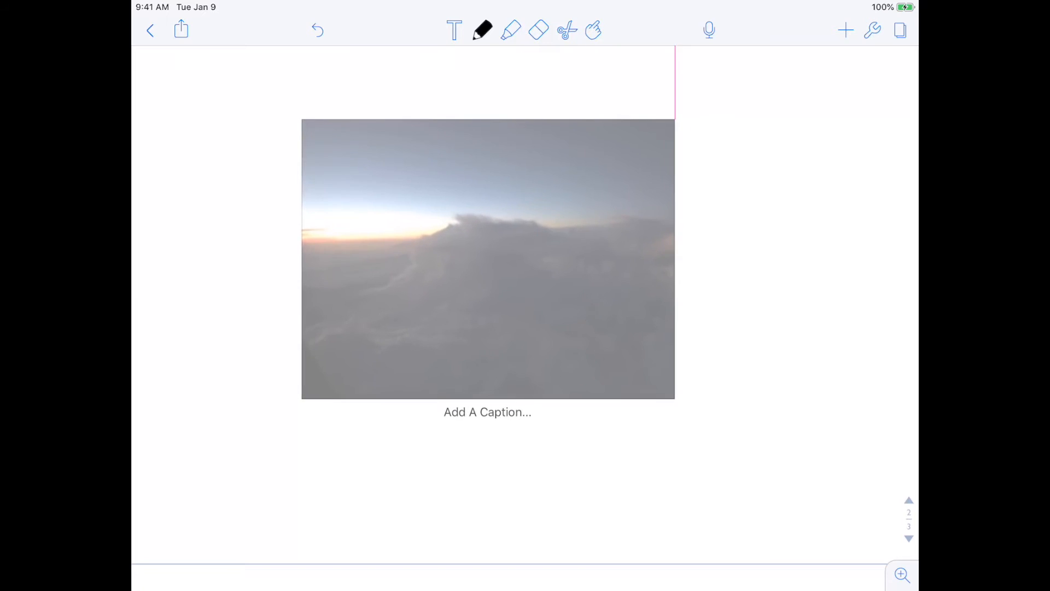
pyautogui.click(487, 259)
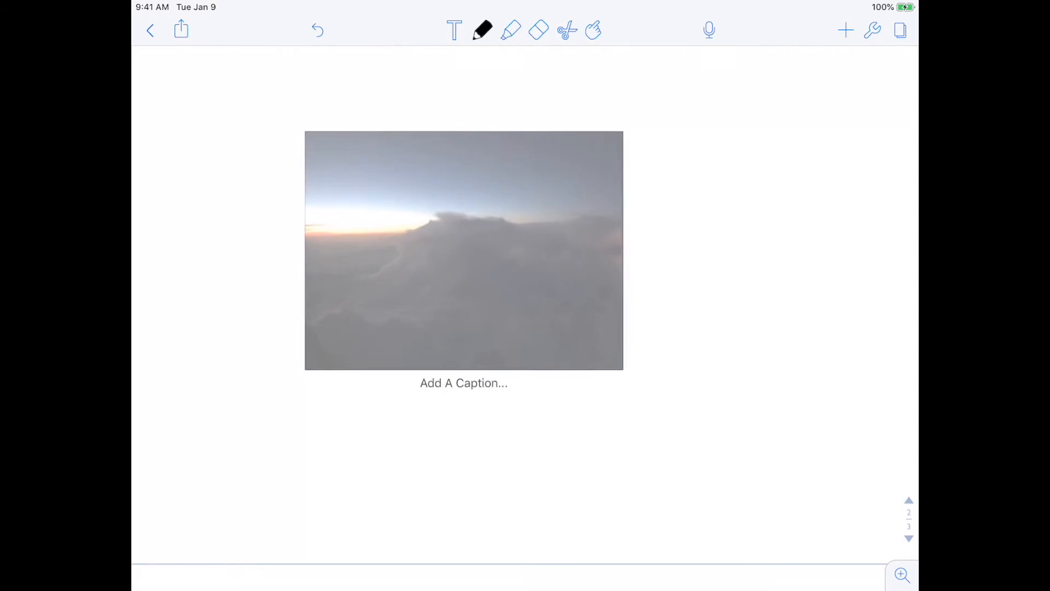
pyautogui.click(464, 250)
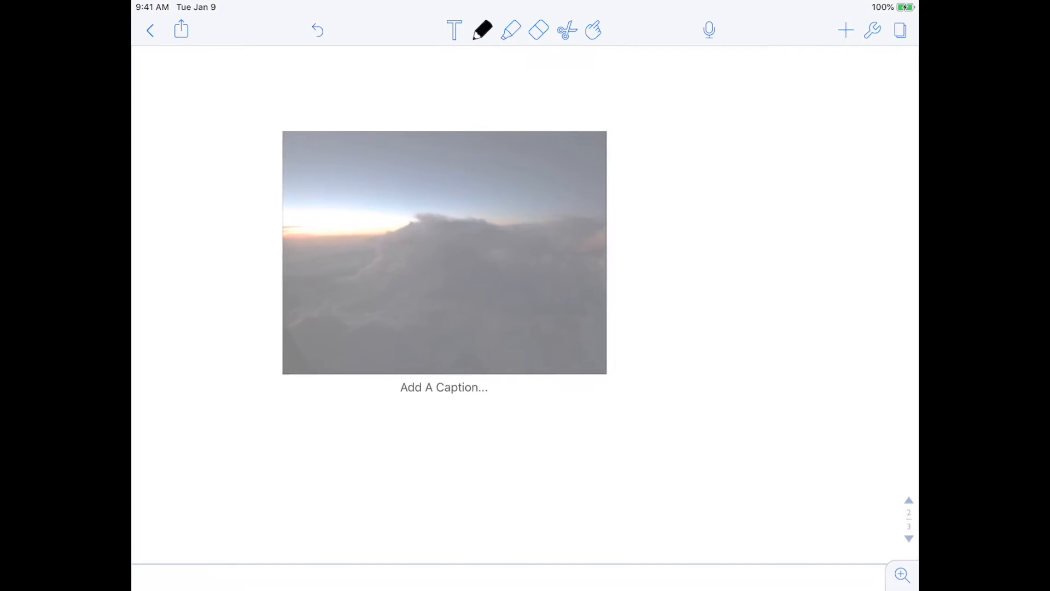
pyautogui.click(444, 251)
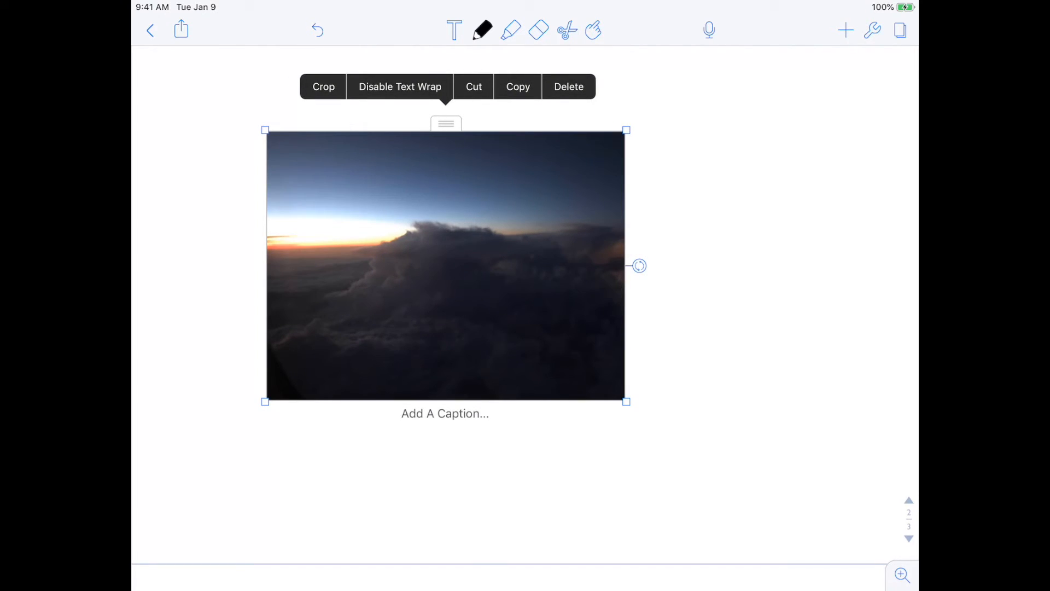
# Step: Crop the sunset photo to a smaller region with rounded corners and confirm
pyautogui.click(323, 86)
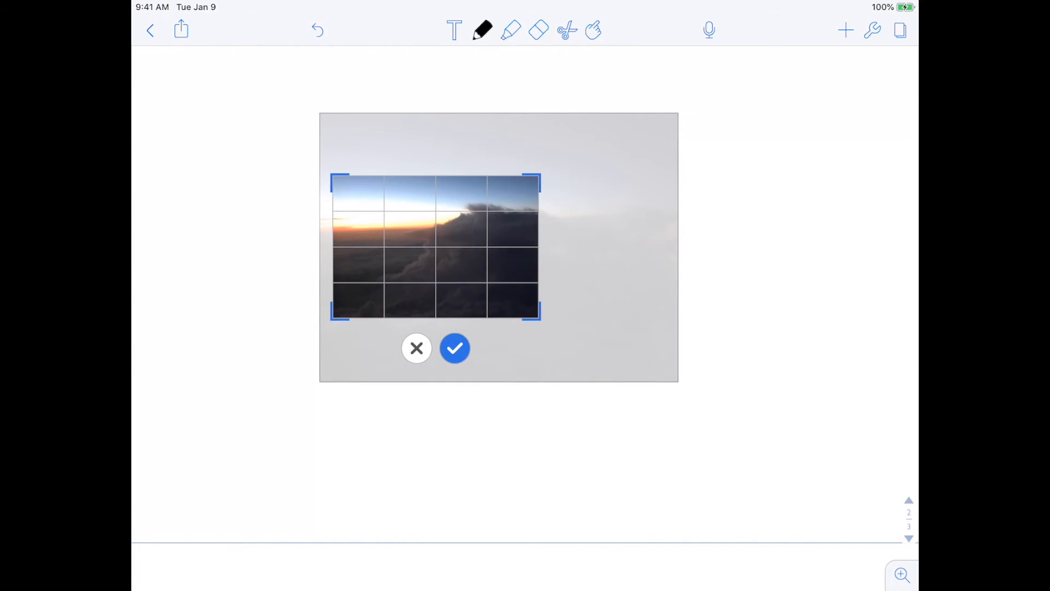
pyautogui.click(454, 348)
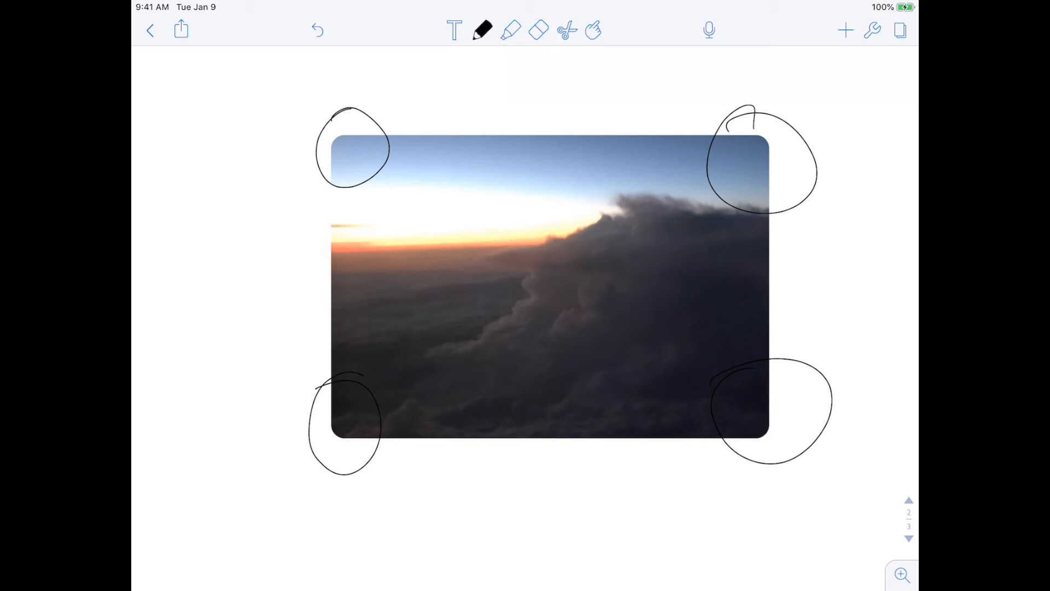
pyautogui.click(539, 30)
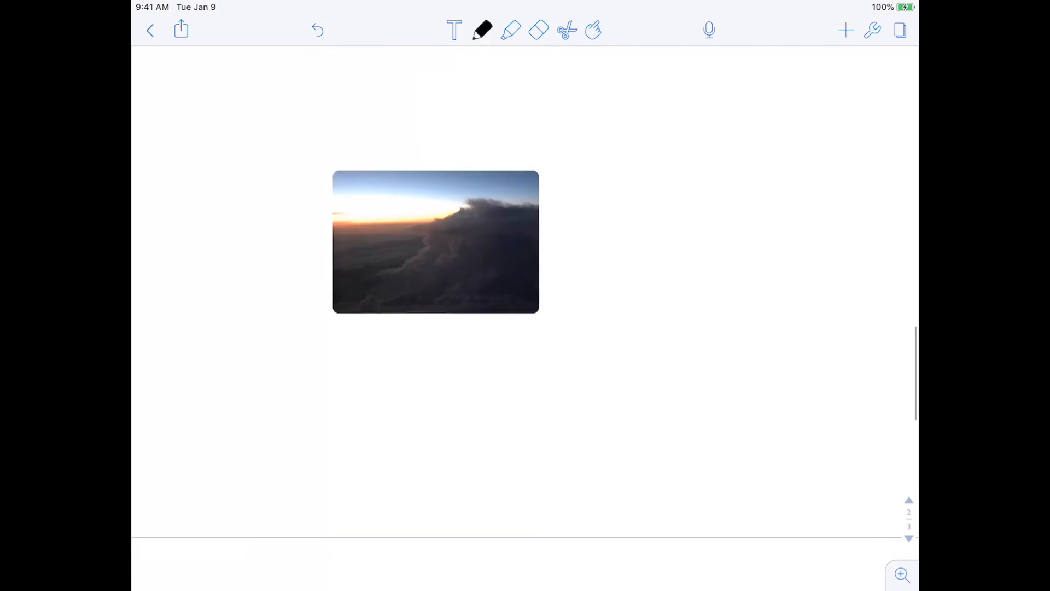
# Step: Apply dotted paper with wider dot spacing and move to the next dotted page
pyautogui.moveTo(435, 242); pyautogui.dragTo(436, 209)
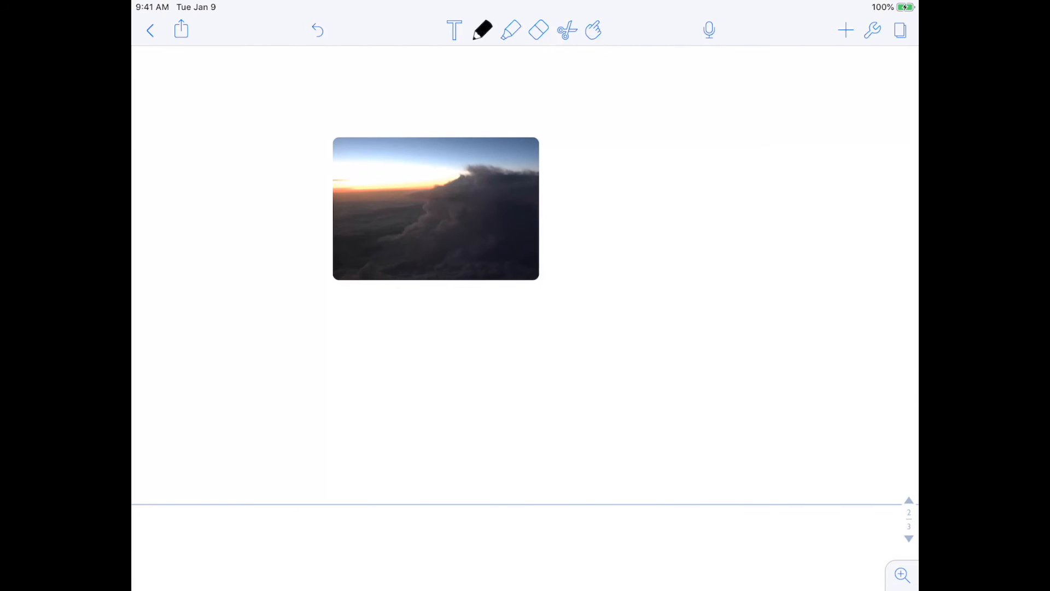
pyautogui.click(871, 30)
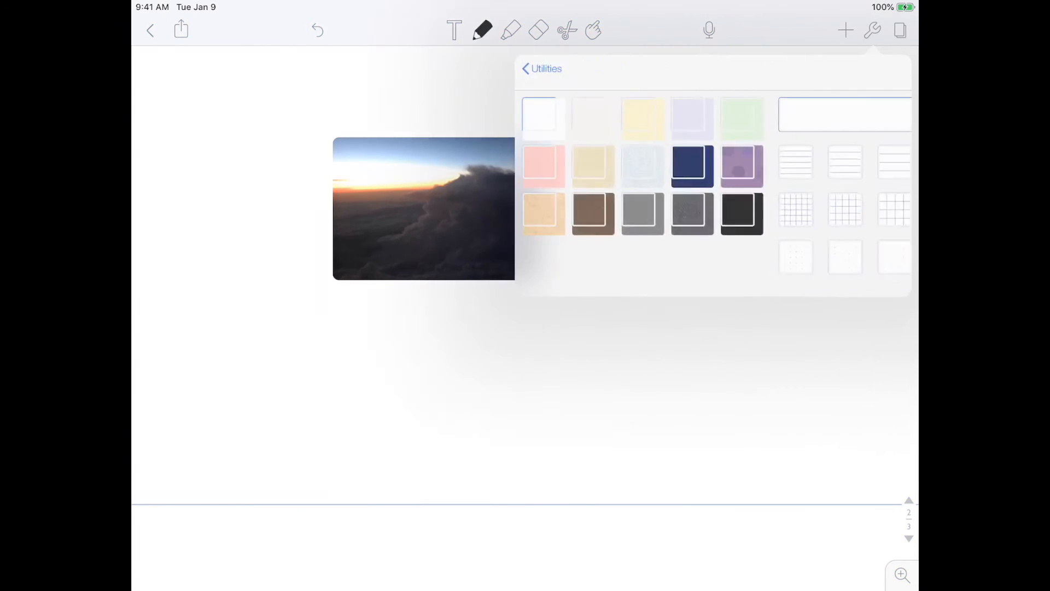
pyautogui.click(733, 260)
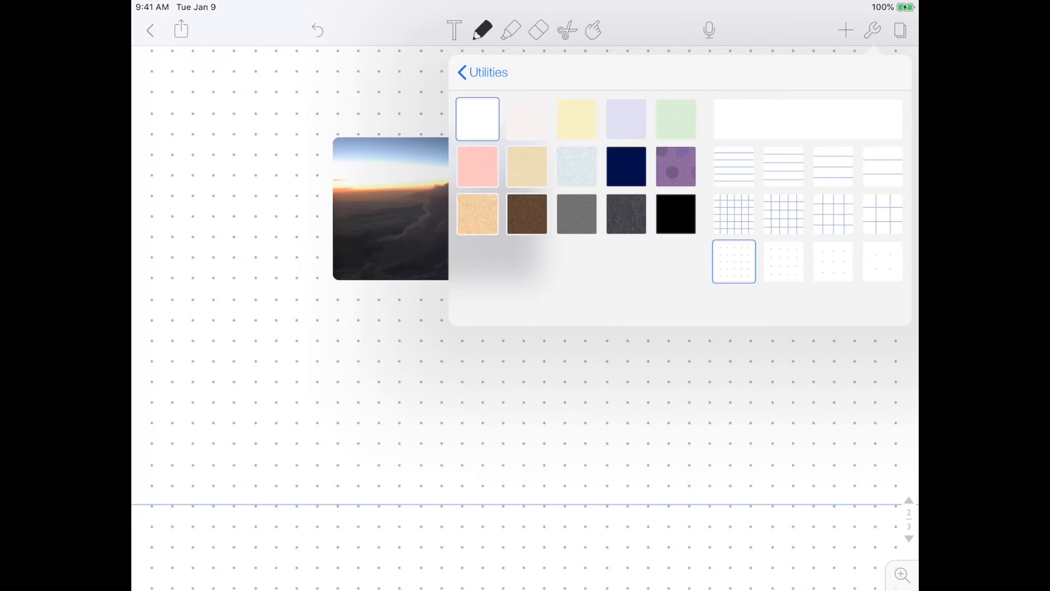
pyautogui.click(833, 262)
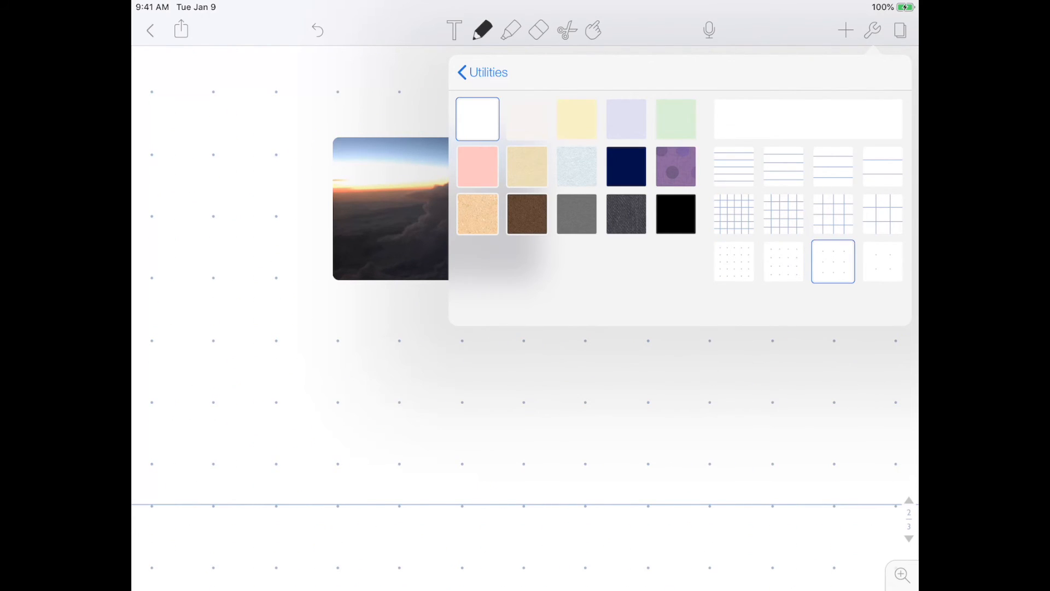
pyautogui.click(883, 261)
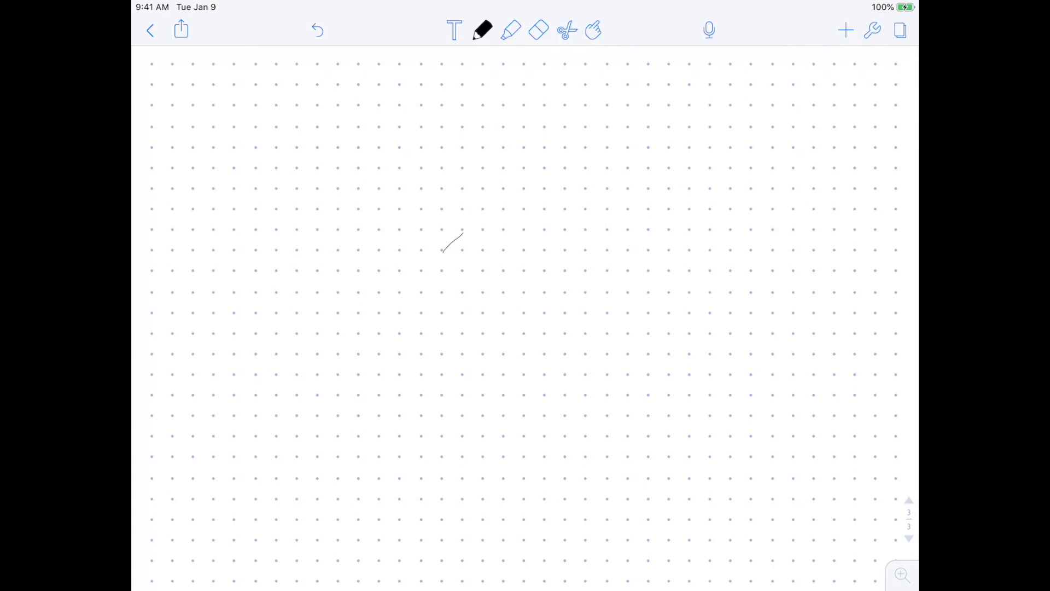
# Step: Draw a snapped straight-edged triangle on the dotted page, then scroll back to the shapes page
pyautogui.click(481, 29)
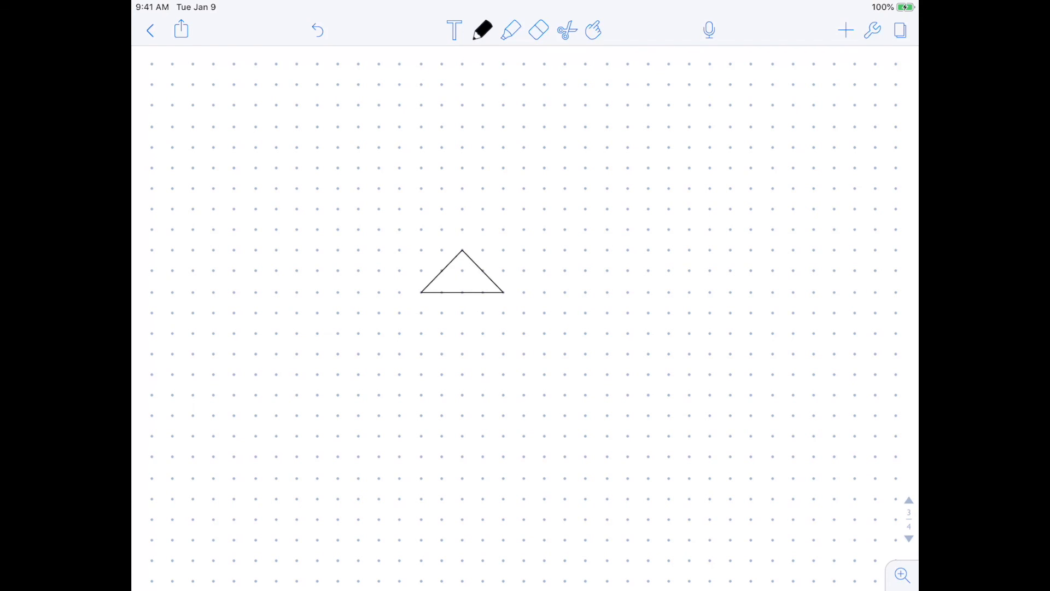
pyautogui.scroll(3)
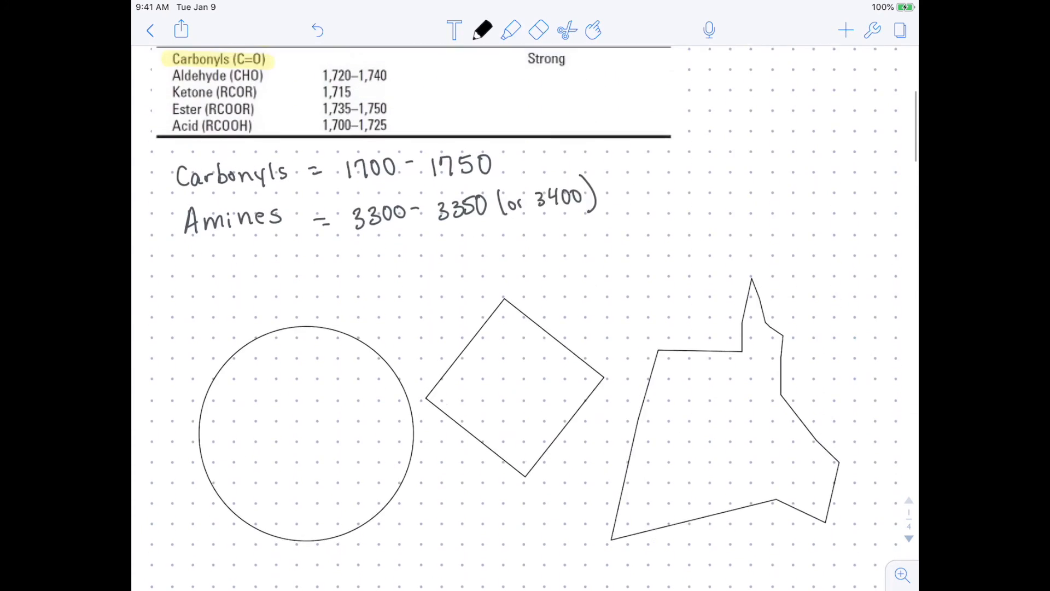